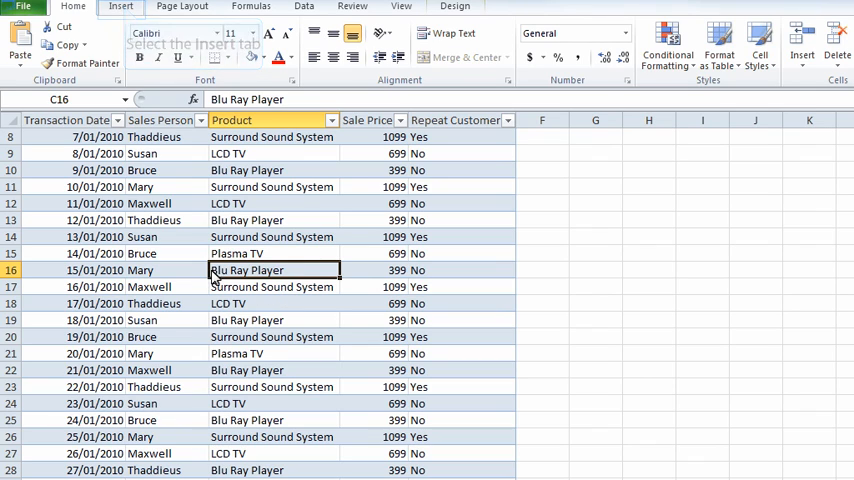
Start a PivotTable from the Table2 sales data, destined for a new worksheet.
click(120, 6)
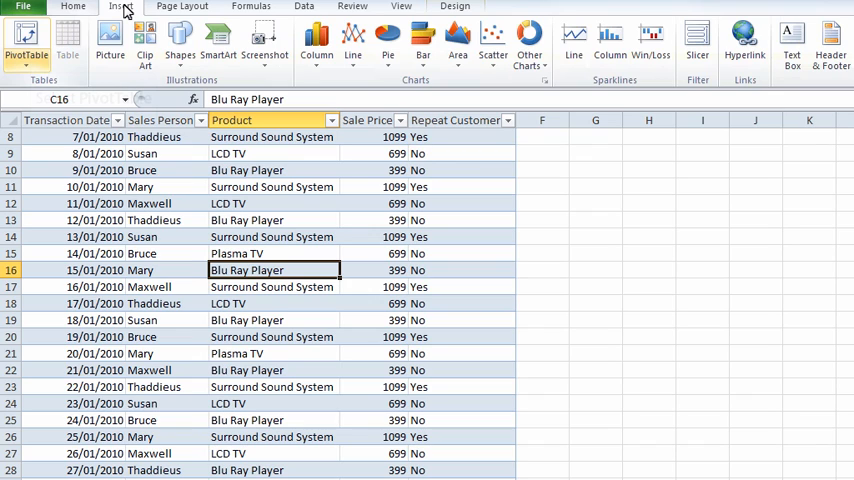
mouse_move(27, 42)
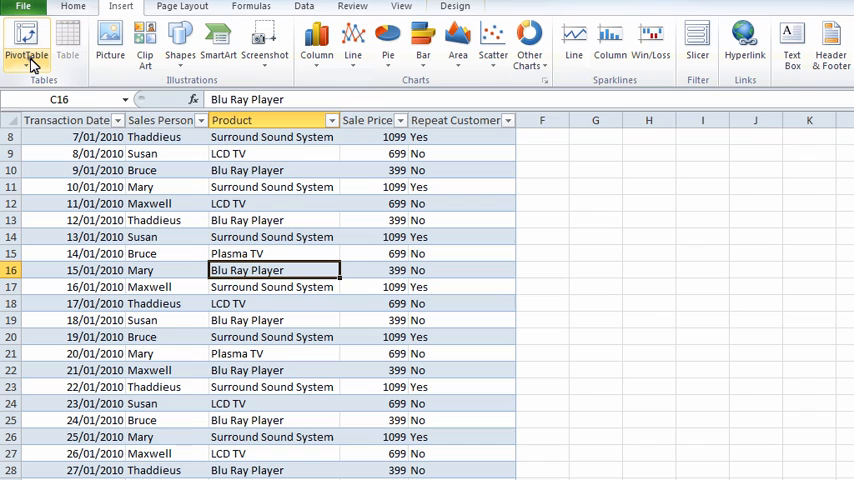
click(27, 40)
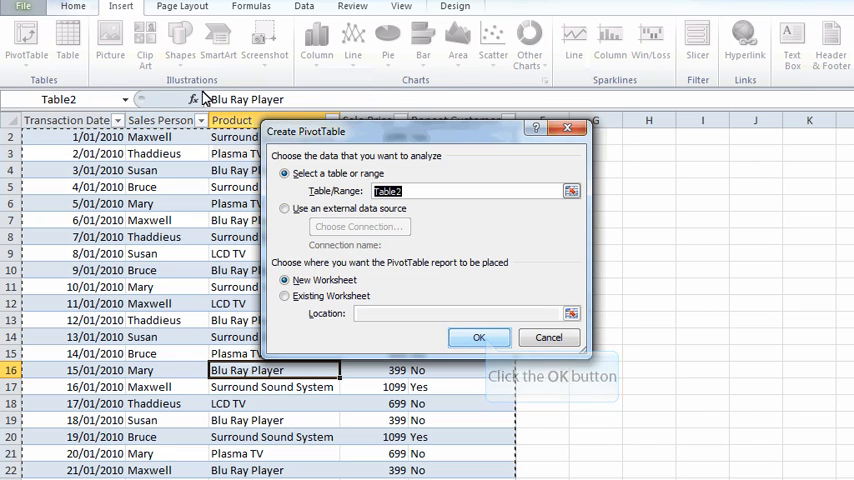
Create blank PivotTable1 on a new sheet and glance at the Design and Options commands.
click(478, 337)
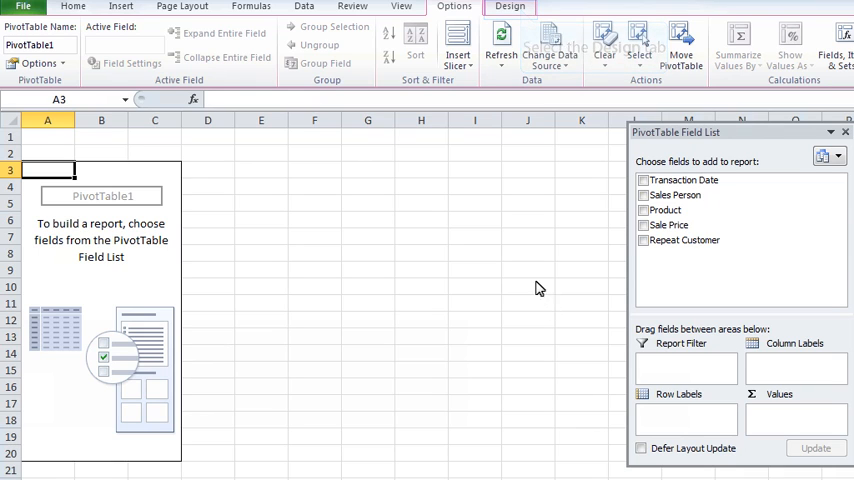
click(509, 7)
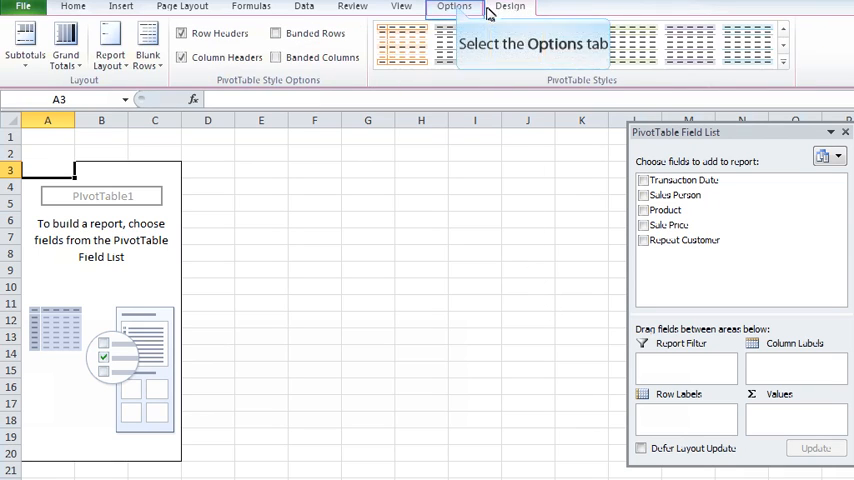
click(454, 7)
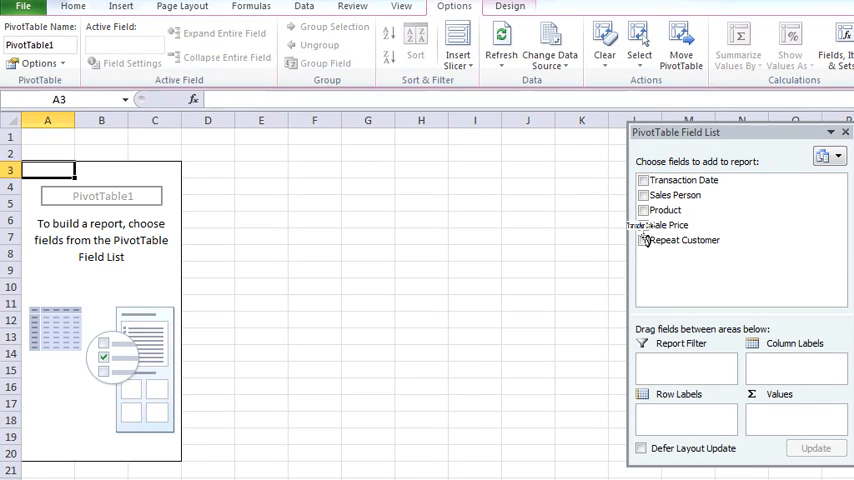
Add Transaction Date as rows, Sales Person as columns and Sale Price as summed values.
click(643, 180)
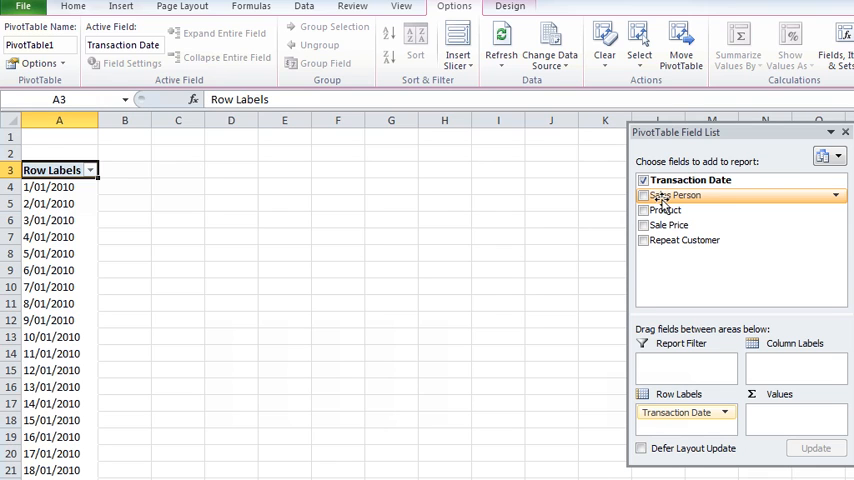
click(643, 195)
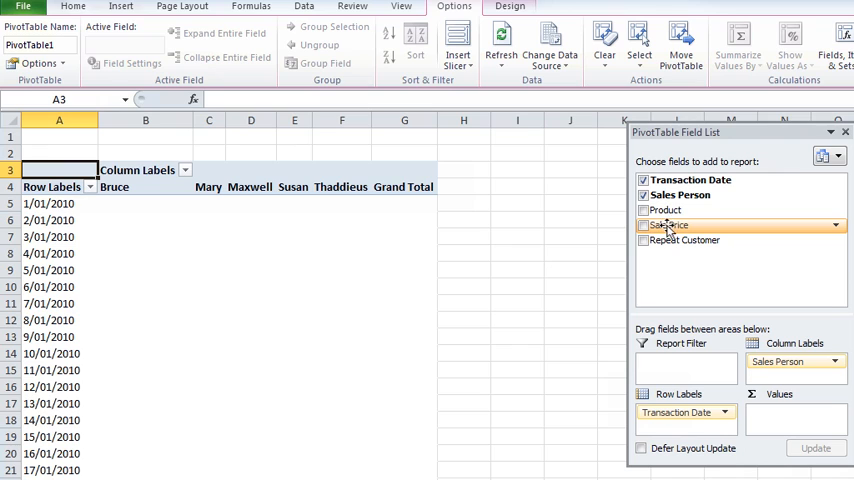
click(643, 225)
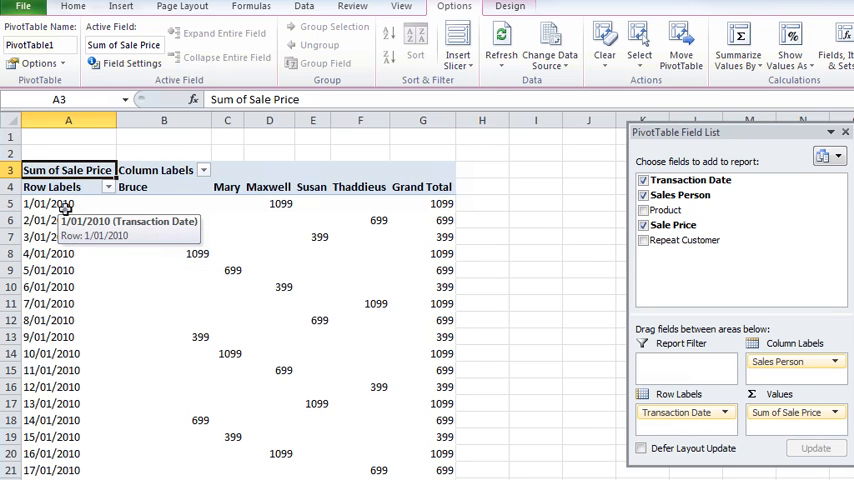
click(48, 203)
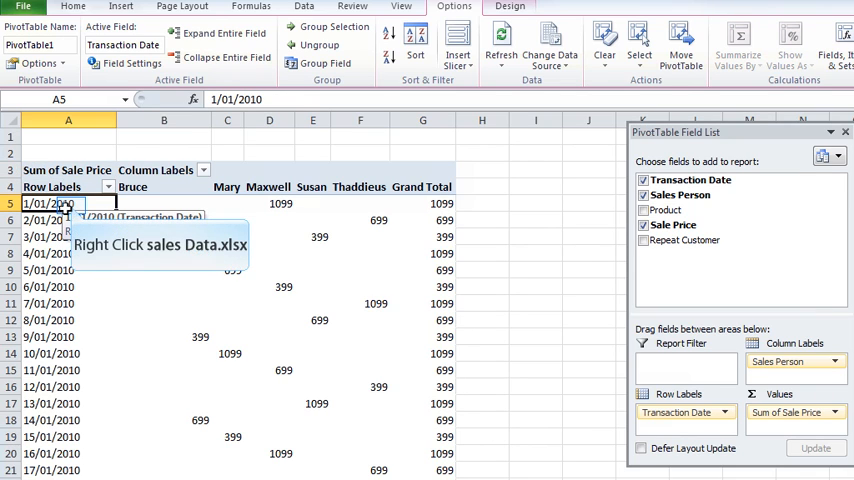
Group the PivotTable's transaction dates by Months and Years.
right_click(44, 203)
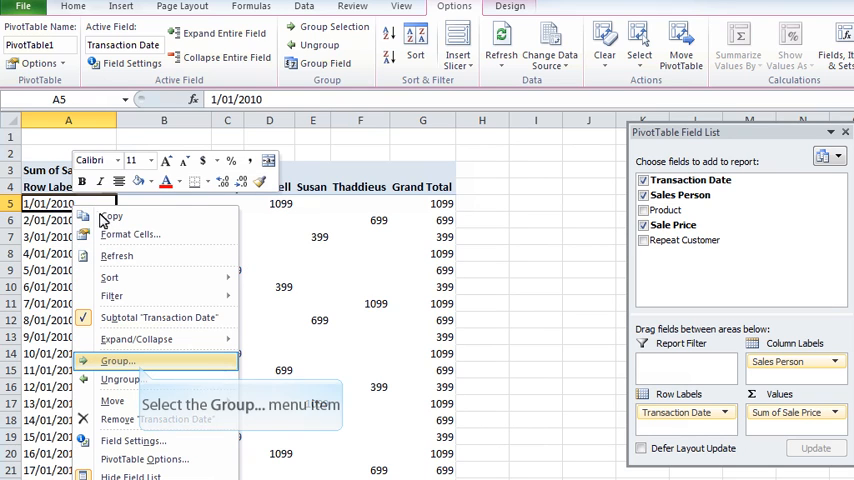
click(118, 361)
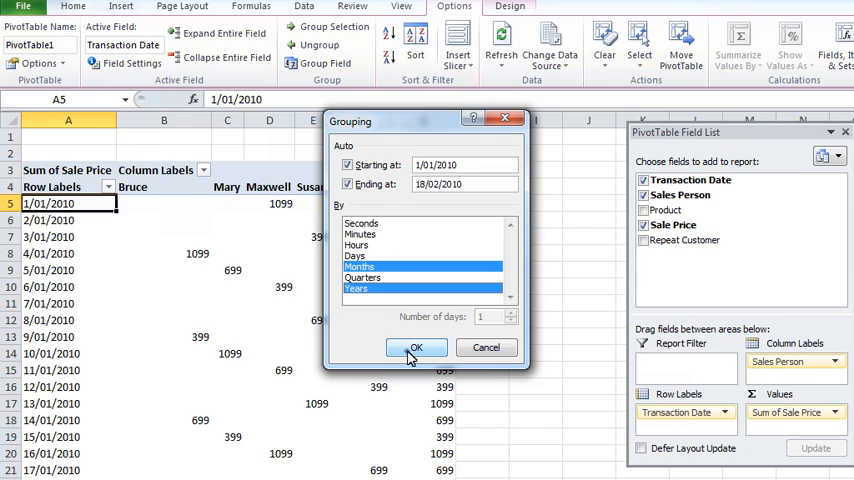
click(415, 347)
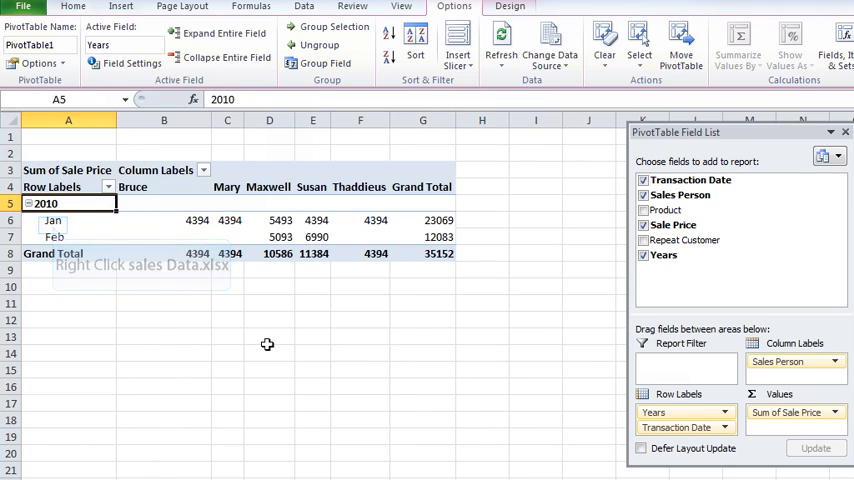
Regroup the transaction dates by Days only into 14-day blocks starting 1/01/2010.
right_click(52, 220)
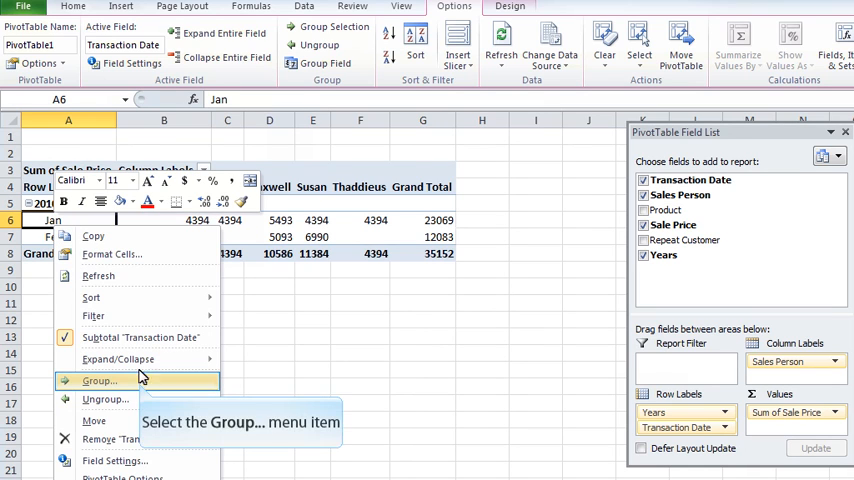
click(99, 380)
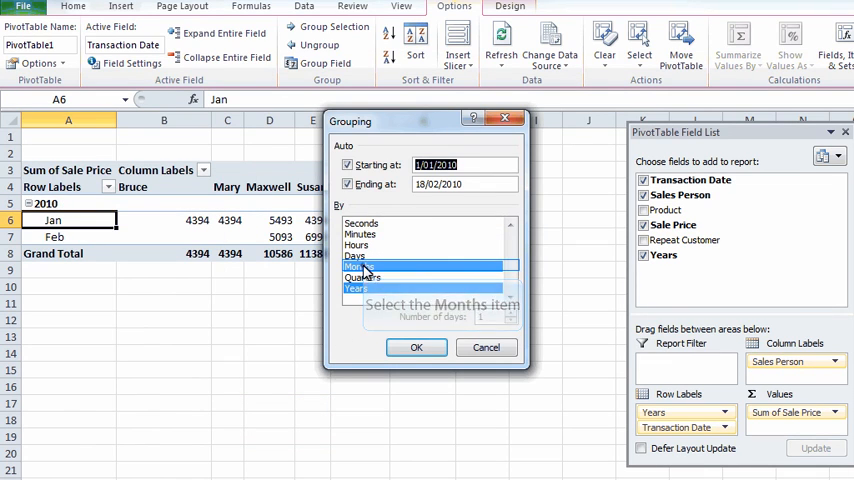
click(358, 256)
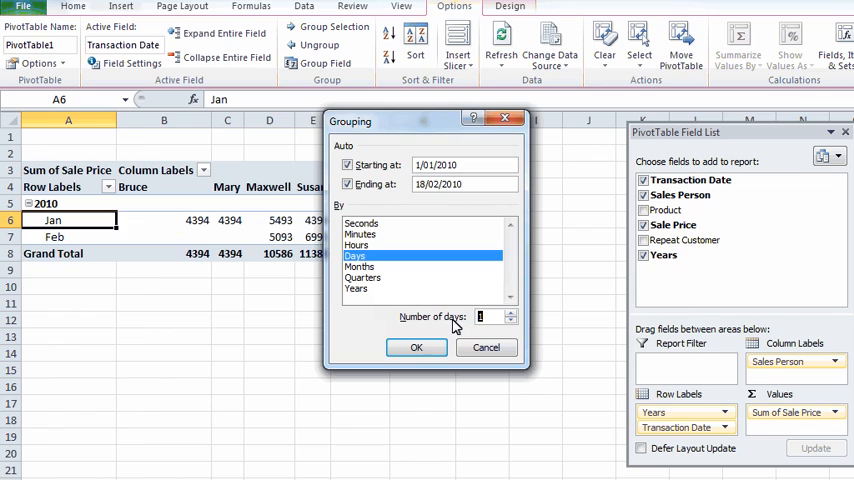
text(7)
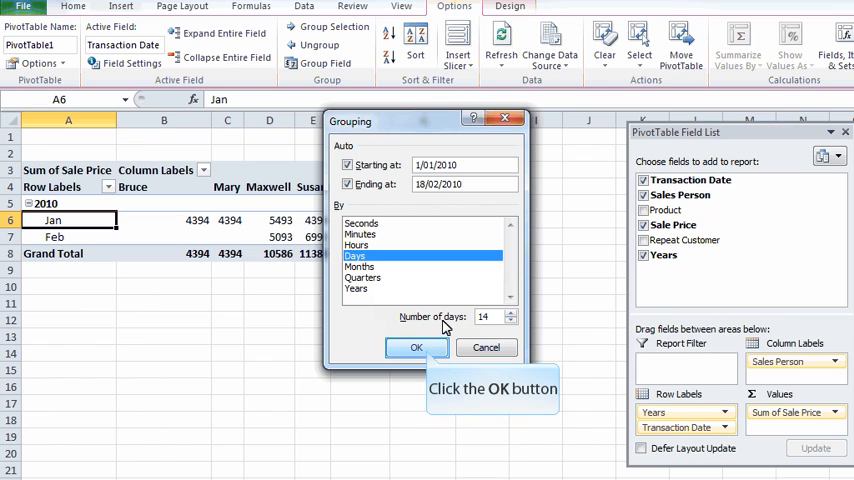
click(416, 347)
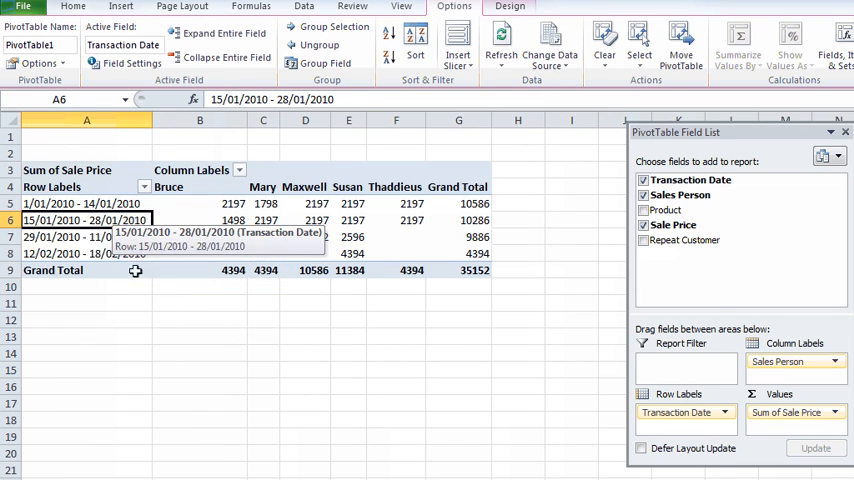
right_click(85, 219)
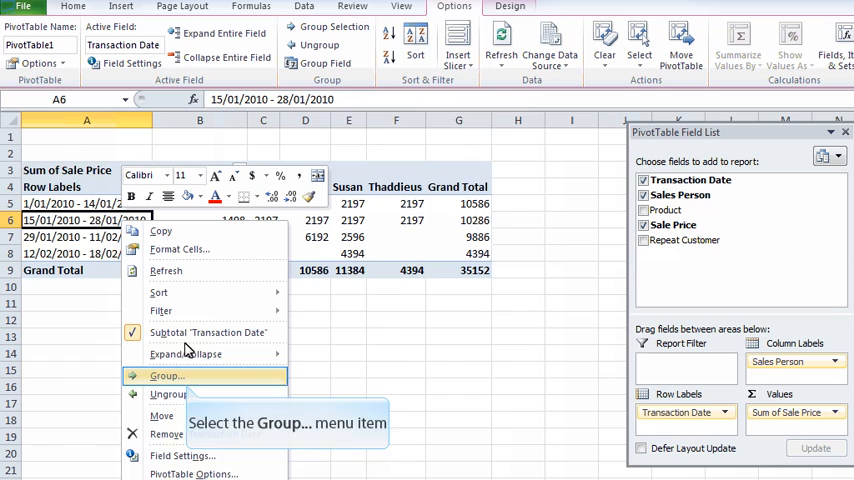
click(166, 375)
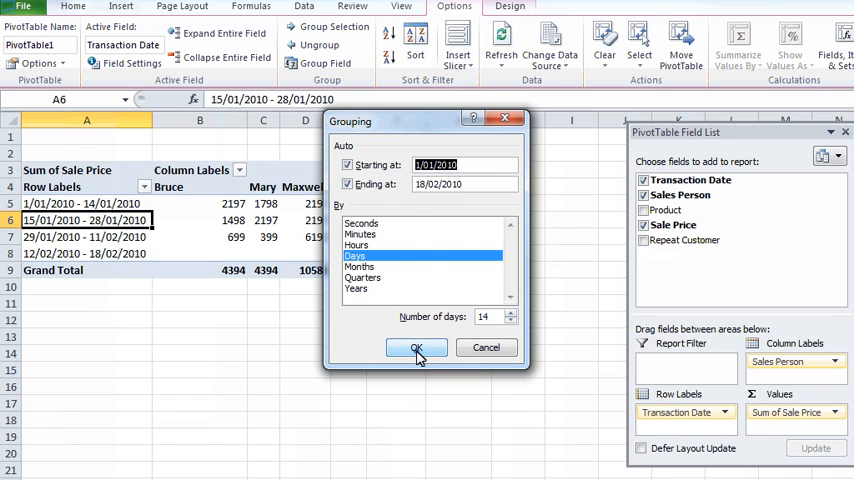
click(416, 347)
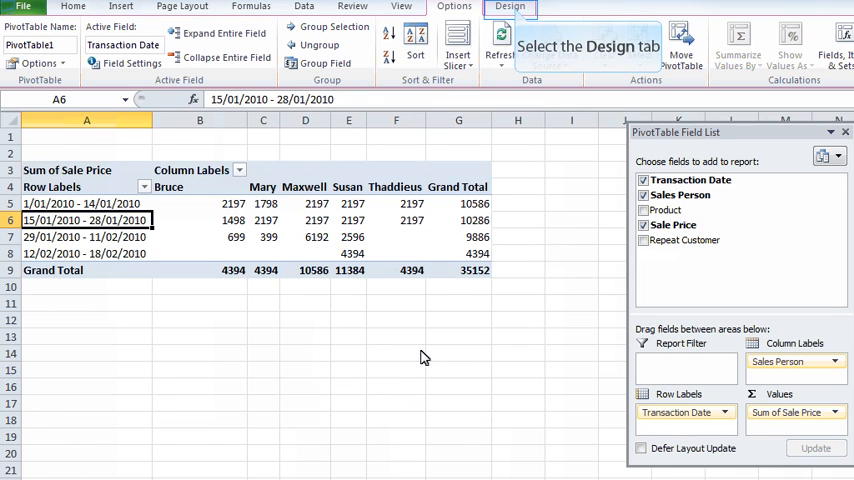
Bring up the PivotTable Design options for banded rows and styles.
click(510, 7)
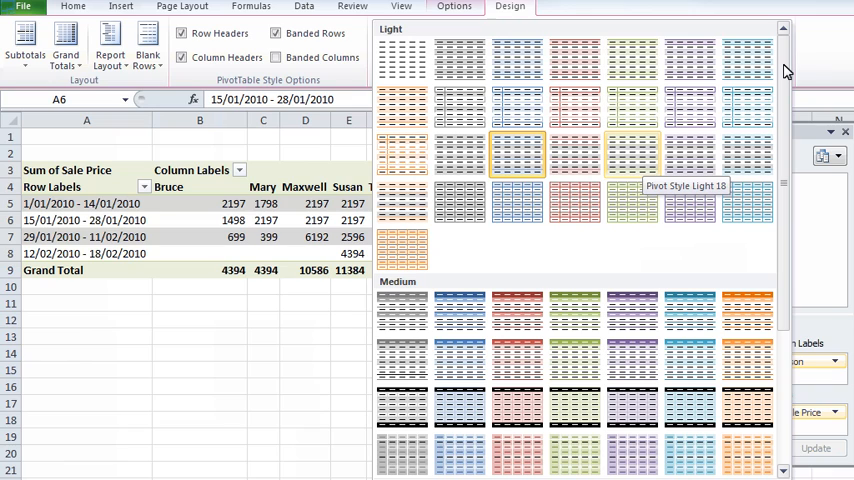
mouse_move(781, 71)
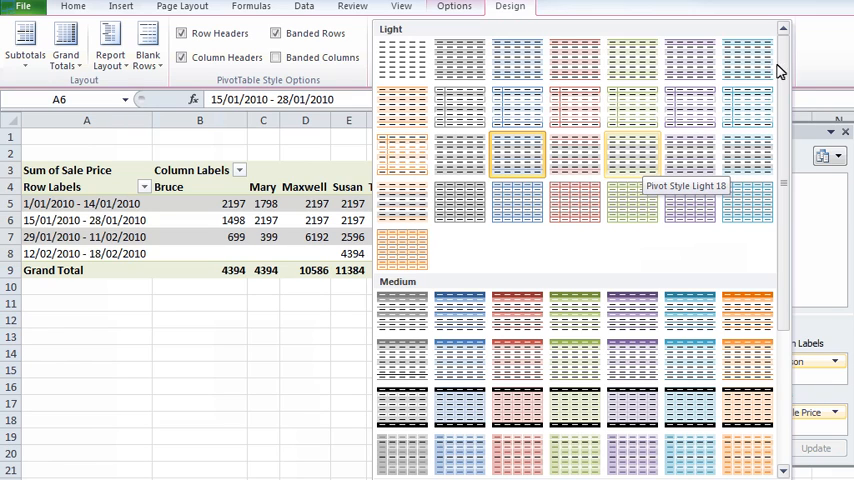
mouse_move(645, 166)
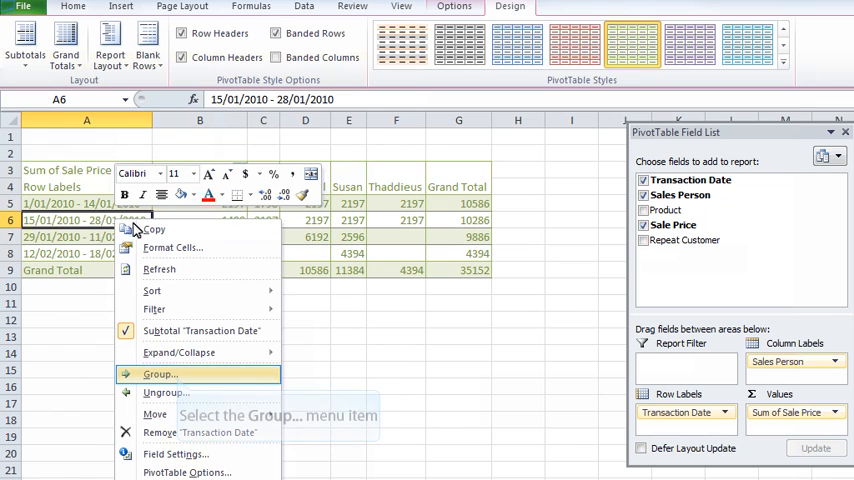
click(161, 373)
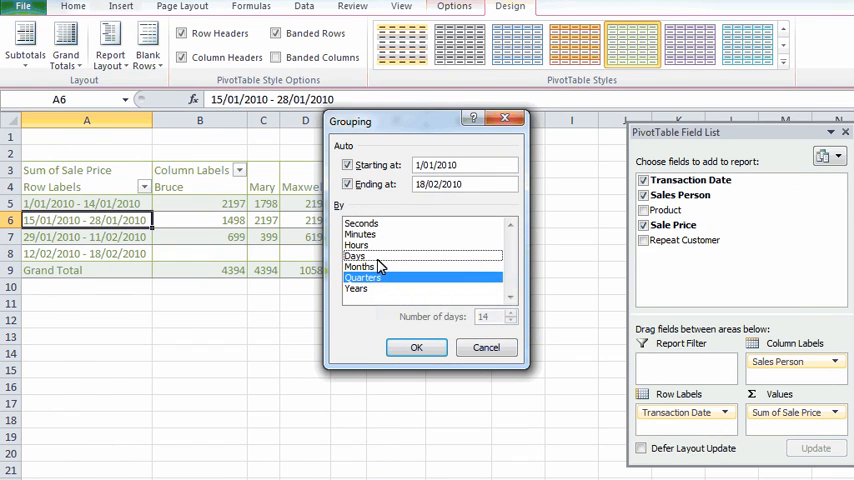
mouse_move(357, 288)
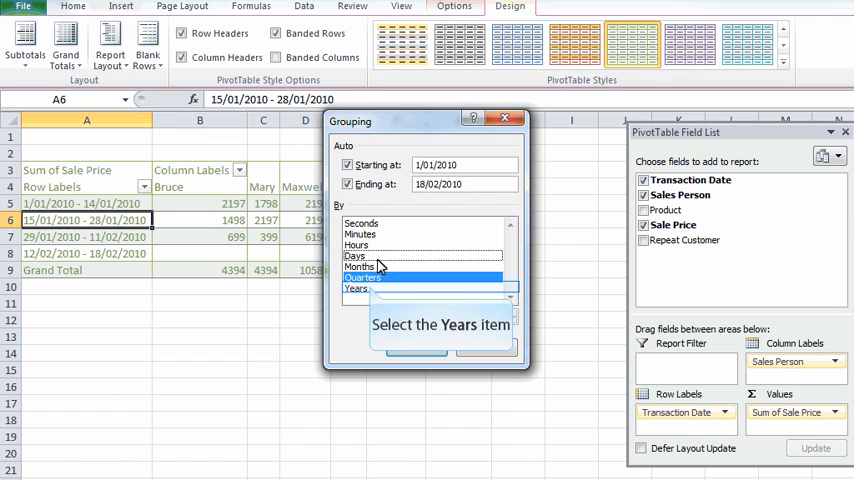
click(355, 256)
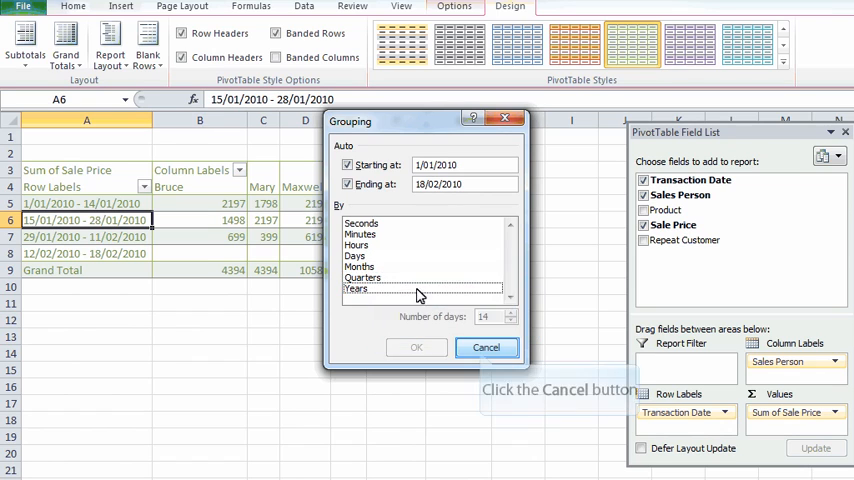
click(486, 347)
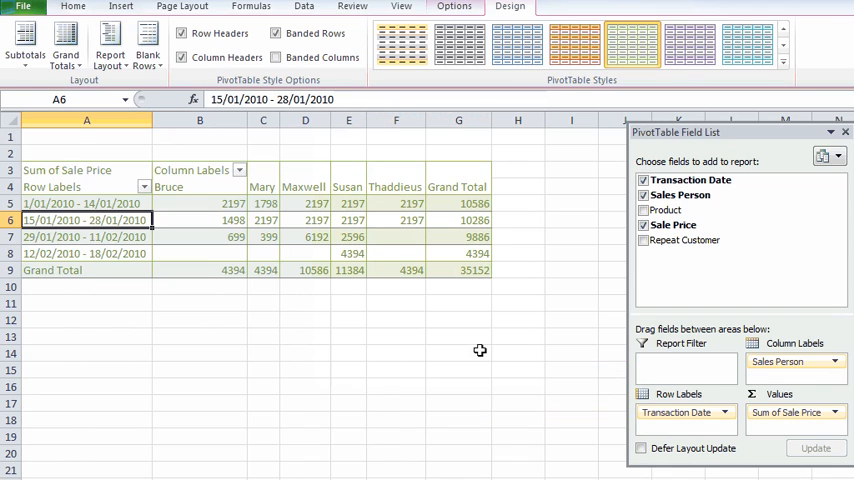